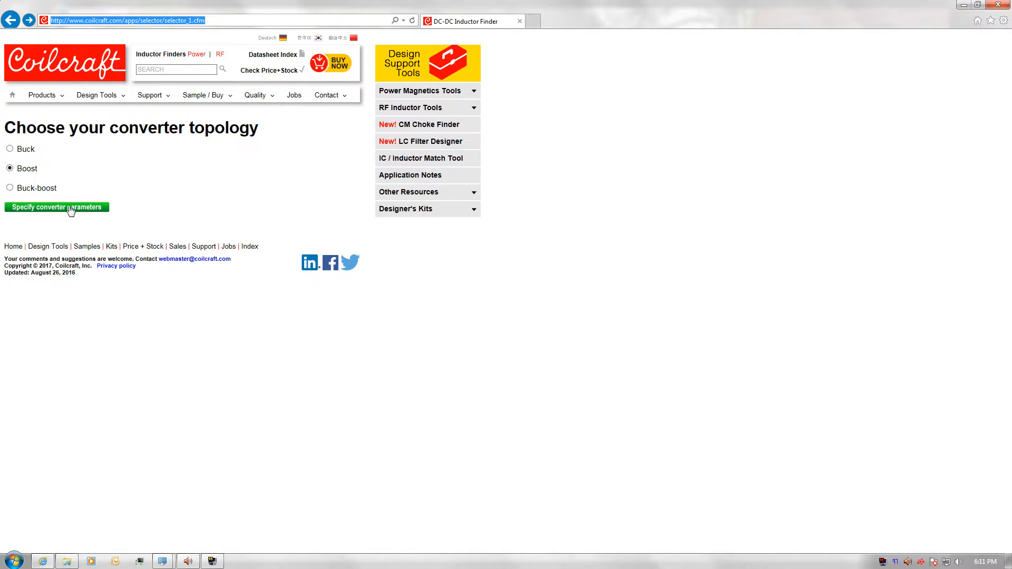
pyautogui.moveTo(57, 208)
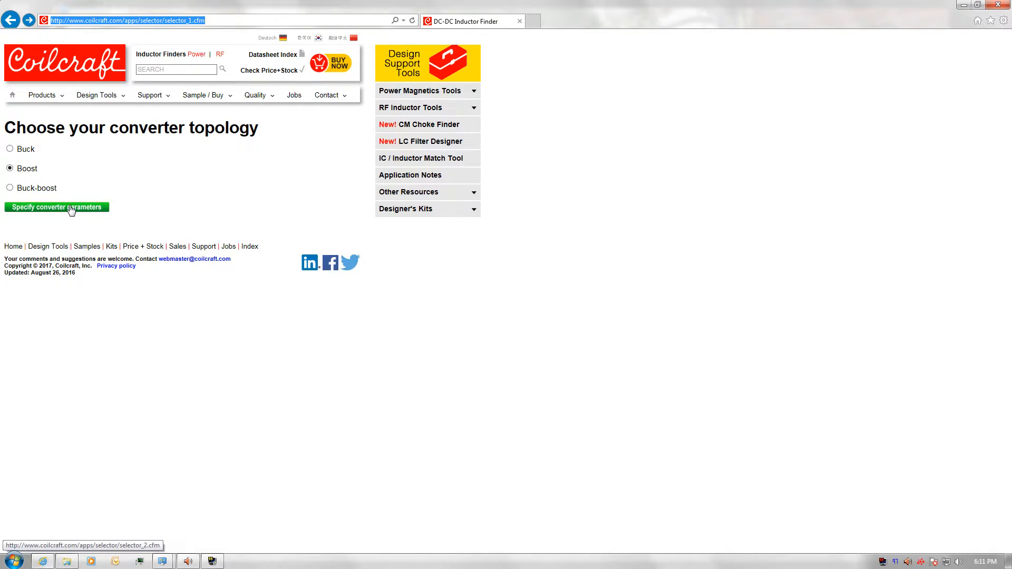
# Step: Enter the boost converter parameters: 24 V minimum and maximum input, 120 V output, 6 A current
pyautogui.click(57, 207)
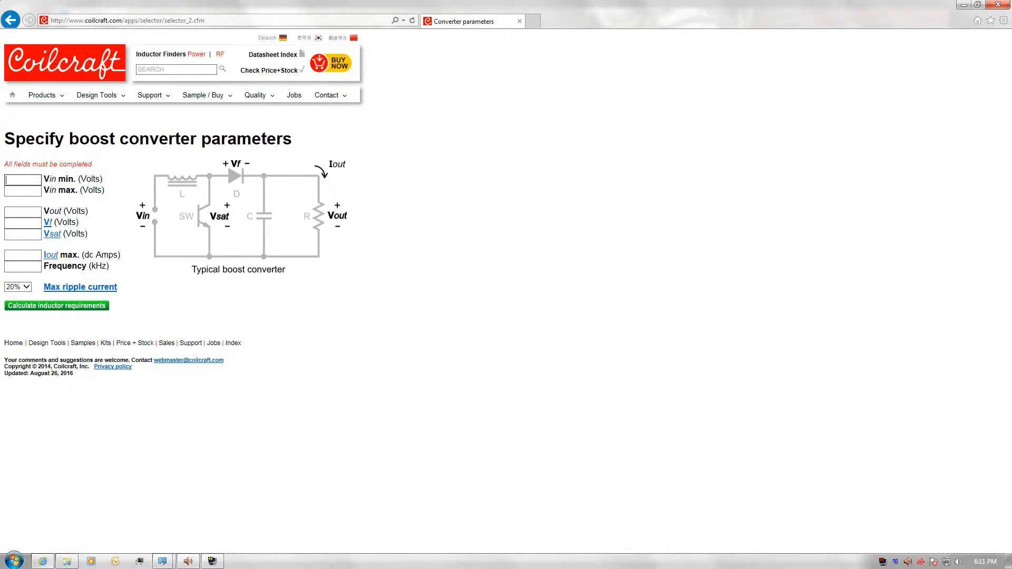
pyautogui.write('24')
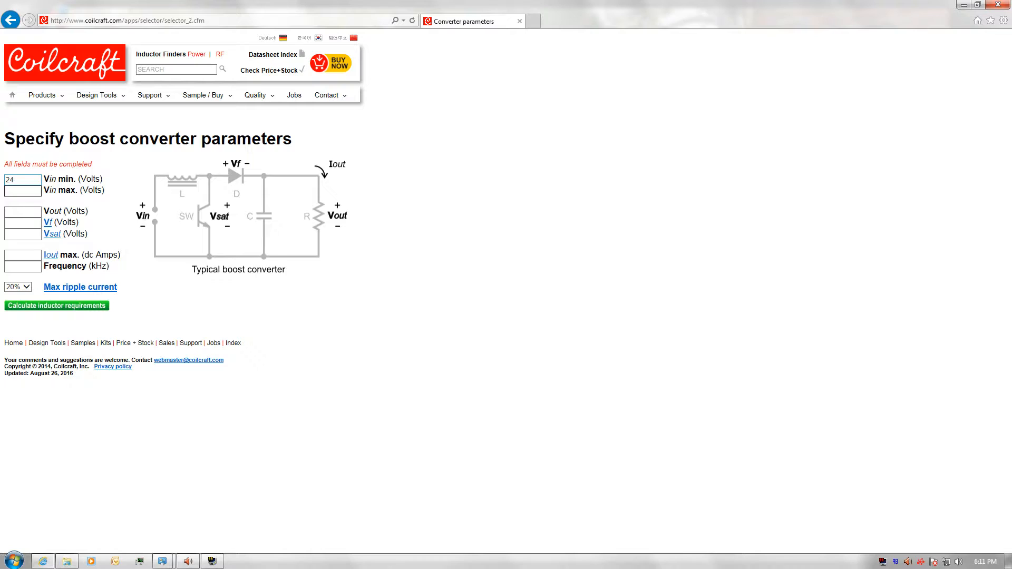
pyautogui.write('24')
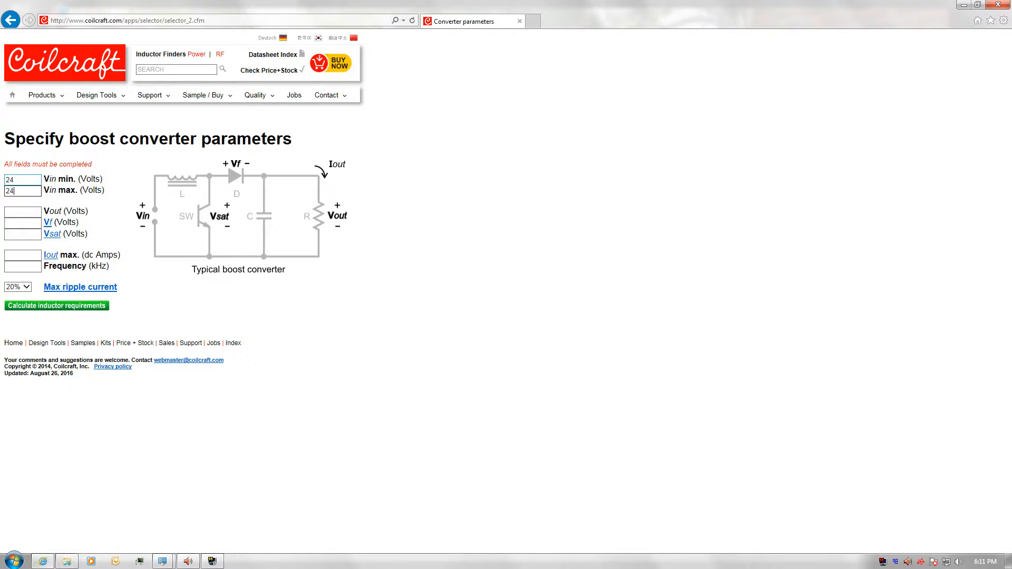
pyautogui.write('120')
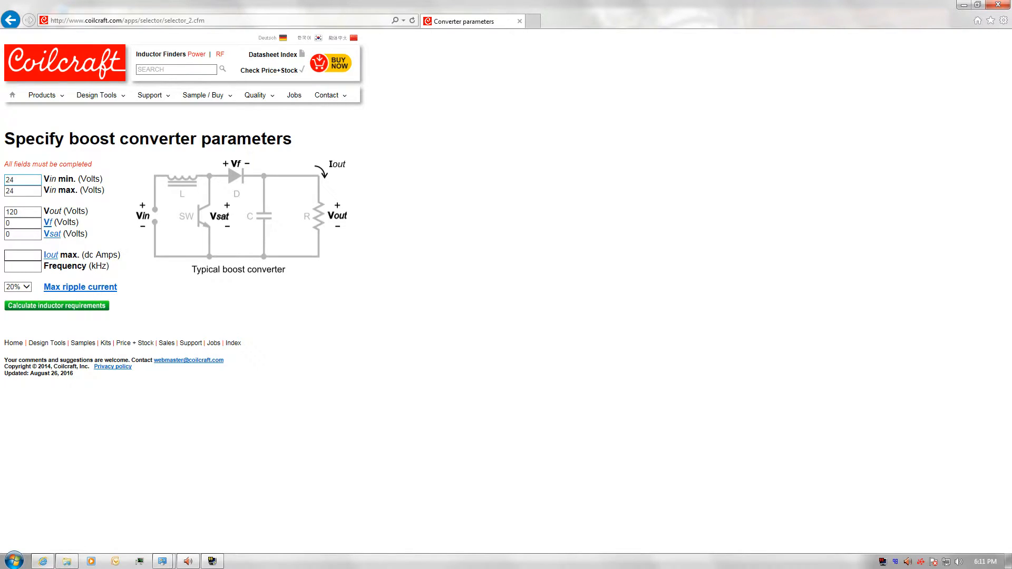
pyautogui.write('6')
pyautogui.write('5')
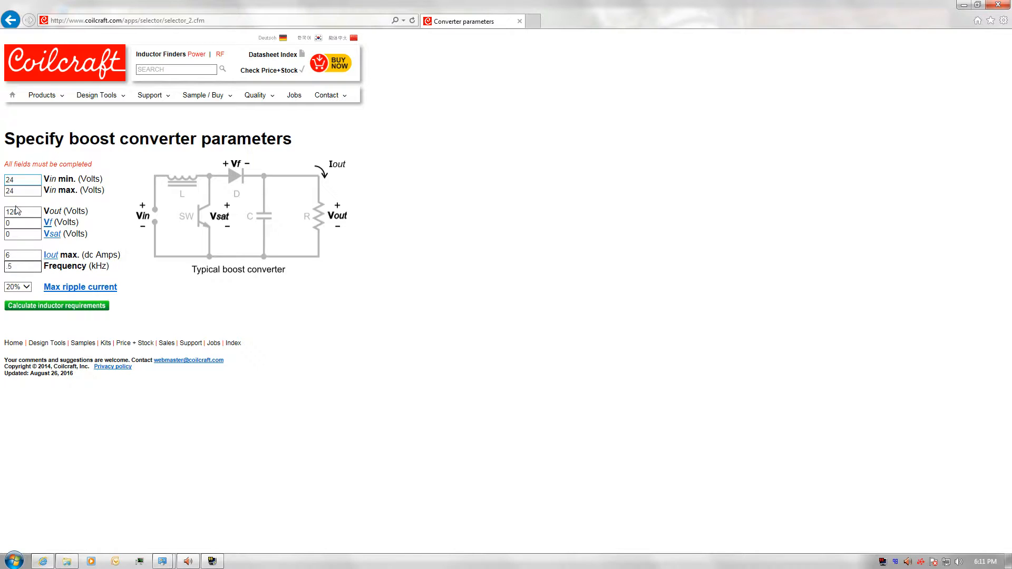
# Step: Set maximum ripple current to 1% and calculate the inductor requirements
pyautogui.click(17, 287)
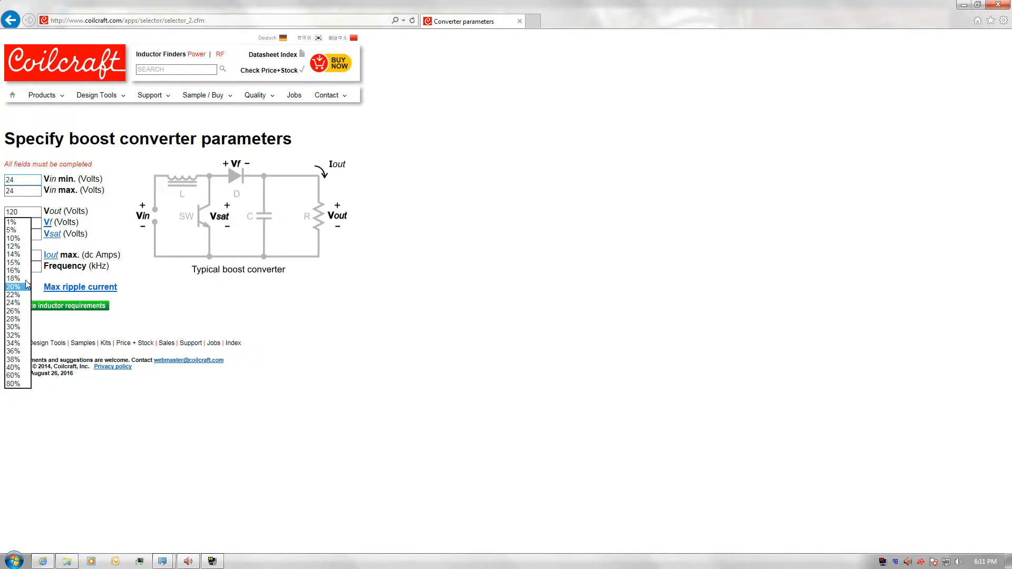
pyautogui.click(12, 222)
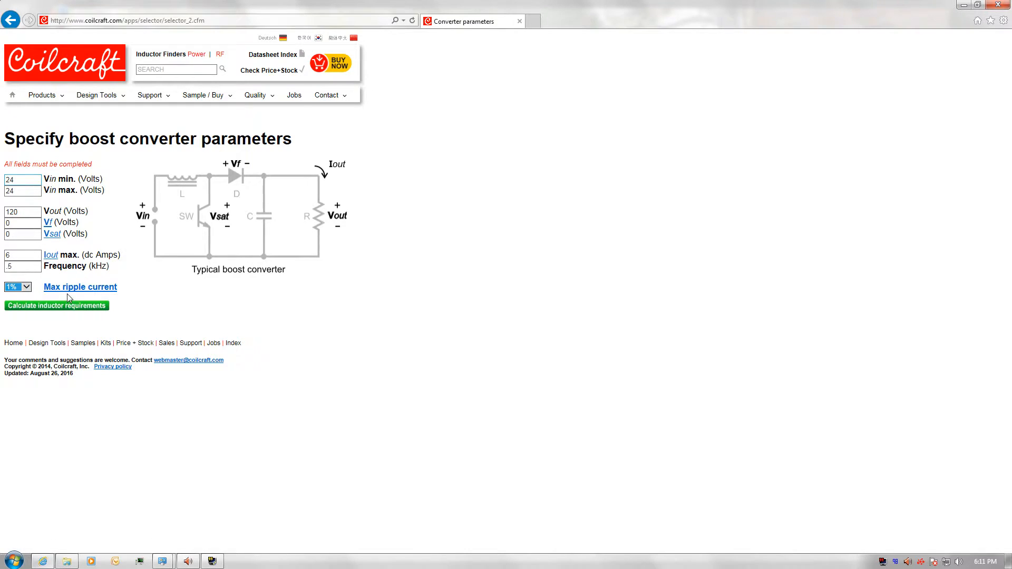
pyautogui.click(57, 305)
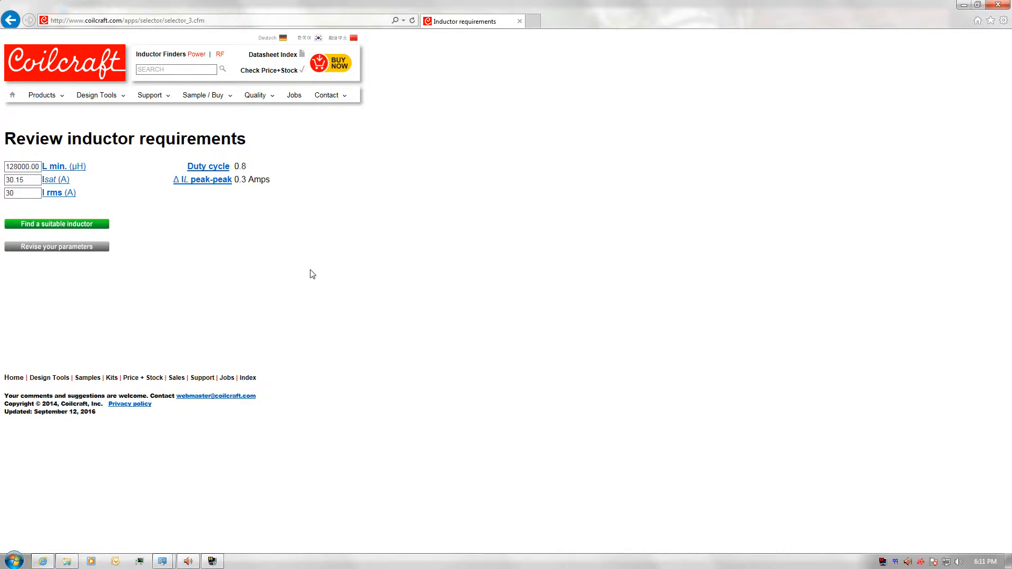
# Step: Switch to Linear Technology's design software page listing LTspice and LTpowerCAD downloads
pyautogui.click(574, 21)
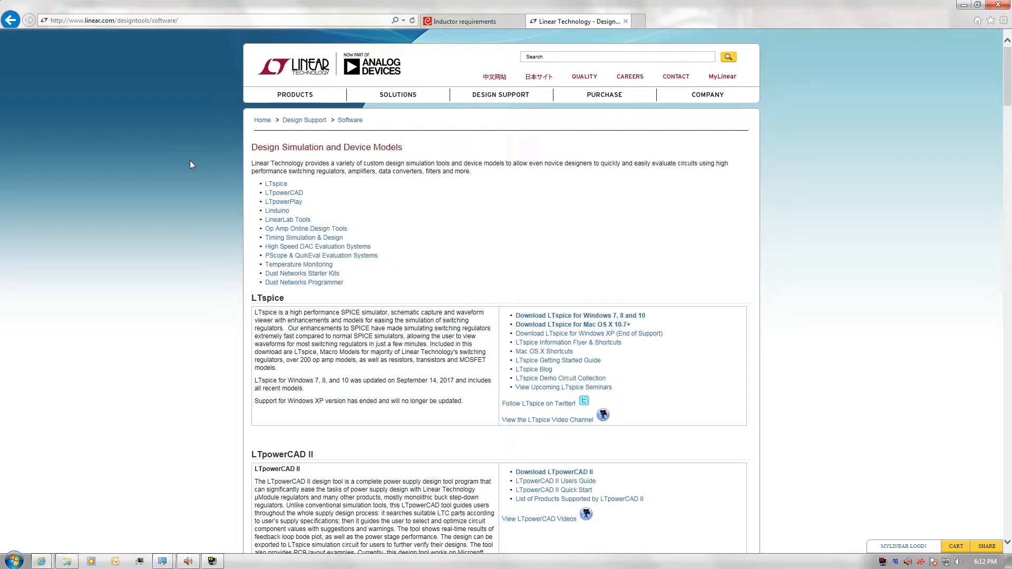
pyautogui.moveTo(195, 164)
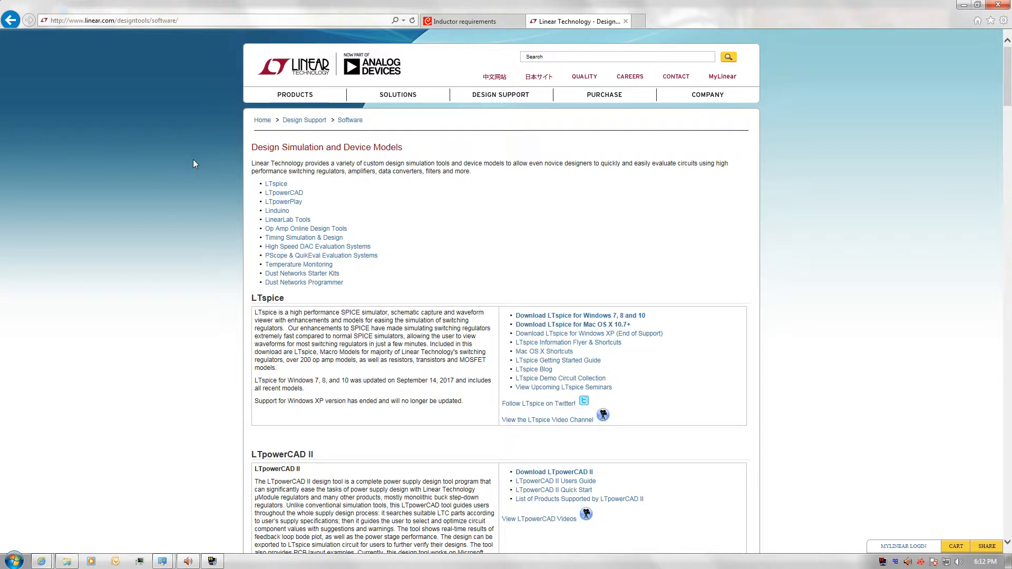
pyautogui.moveTo(265, 23)
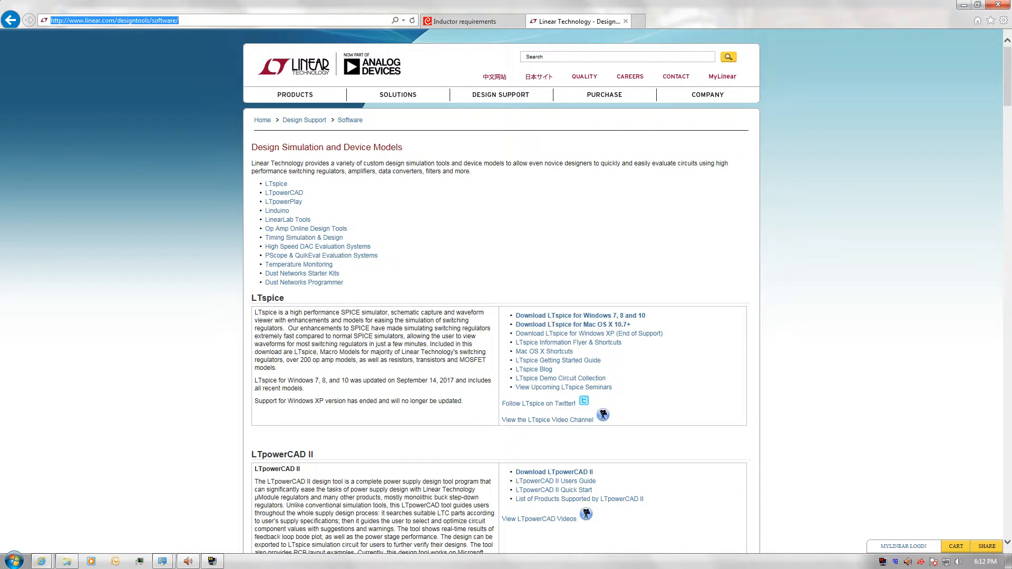
pyautogui.moveTo(245, 62)
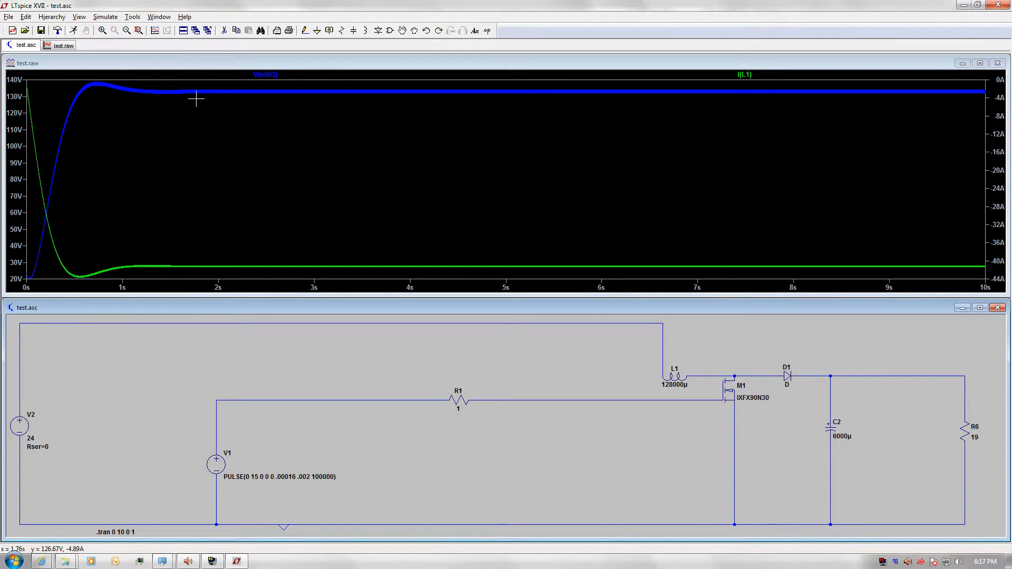
pyautogui.moveTo(197, 95)
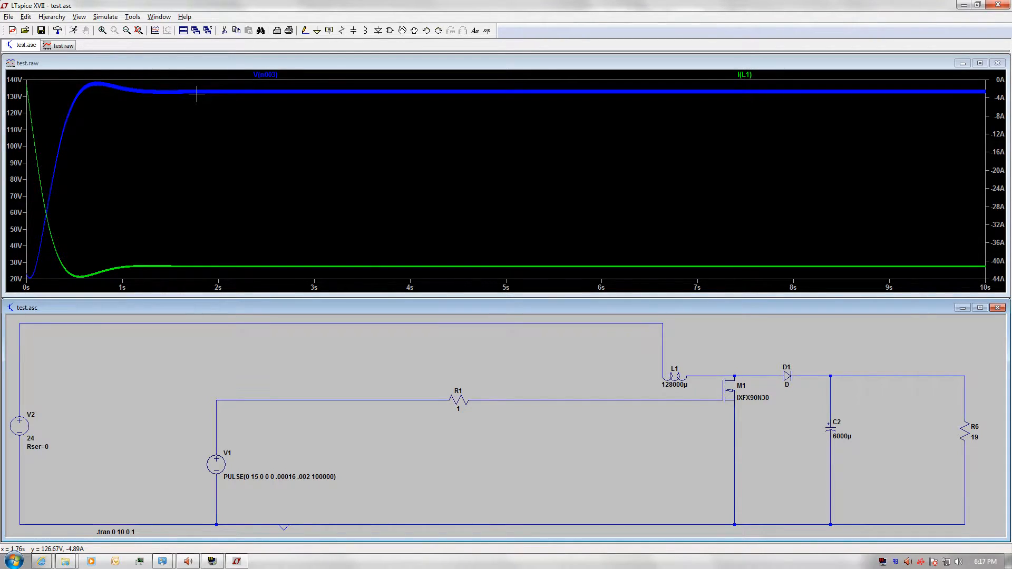
pyautogui.moveTo(212, 211)
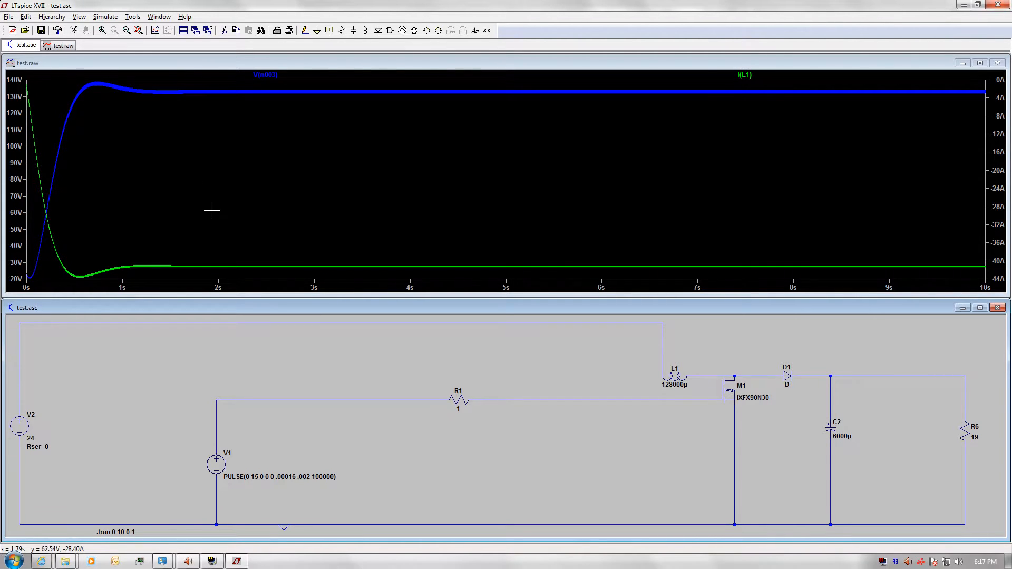
pyautogui.moveTo(267, 262)
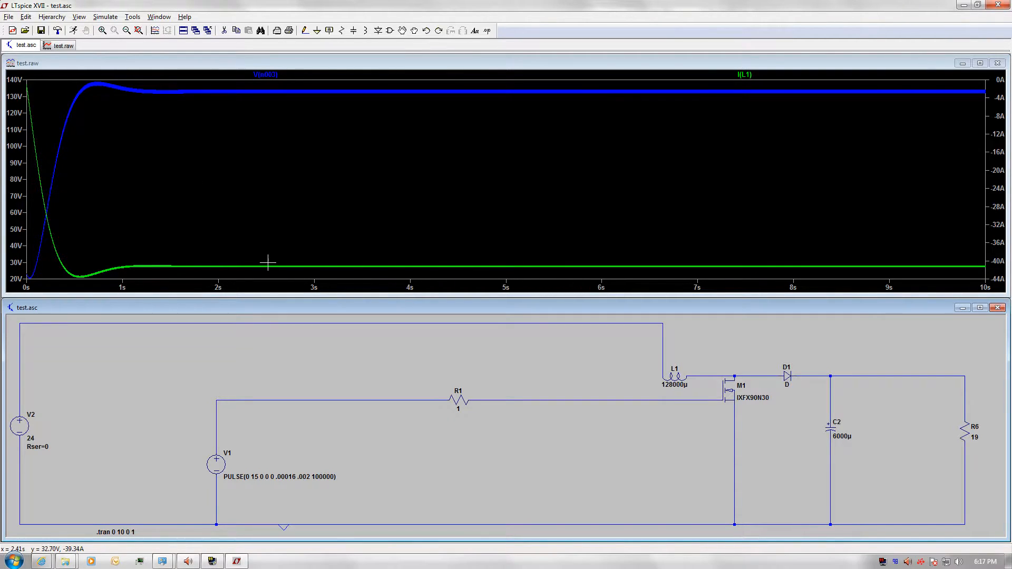
pyautogui.moveTo(347, 264)
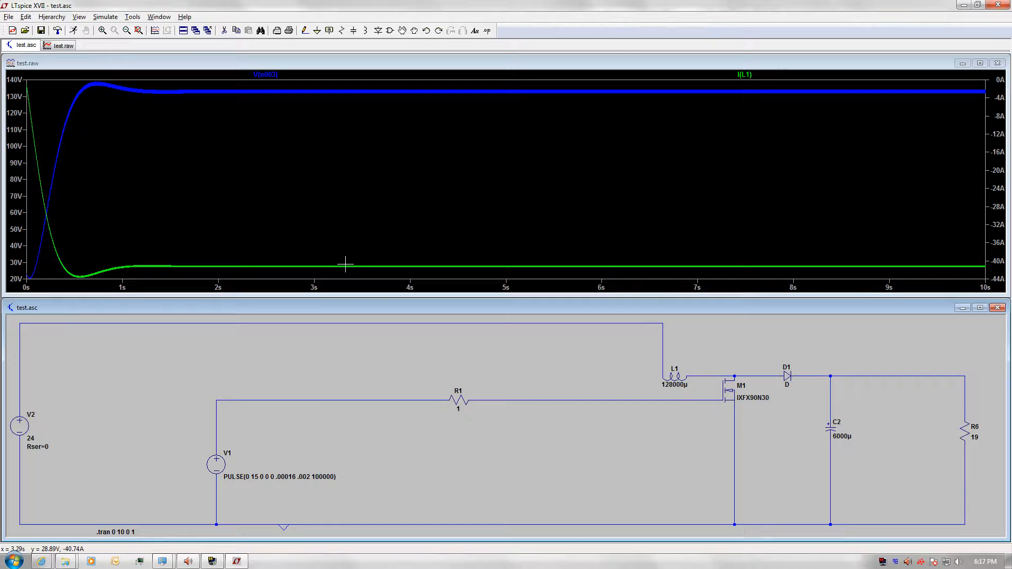
pyautogui.moveTo(365, 268)
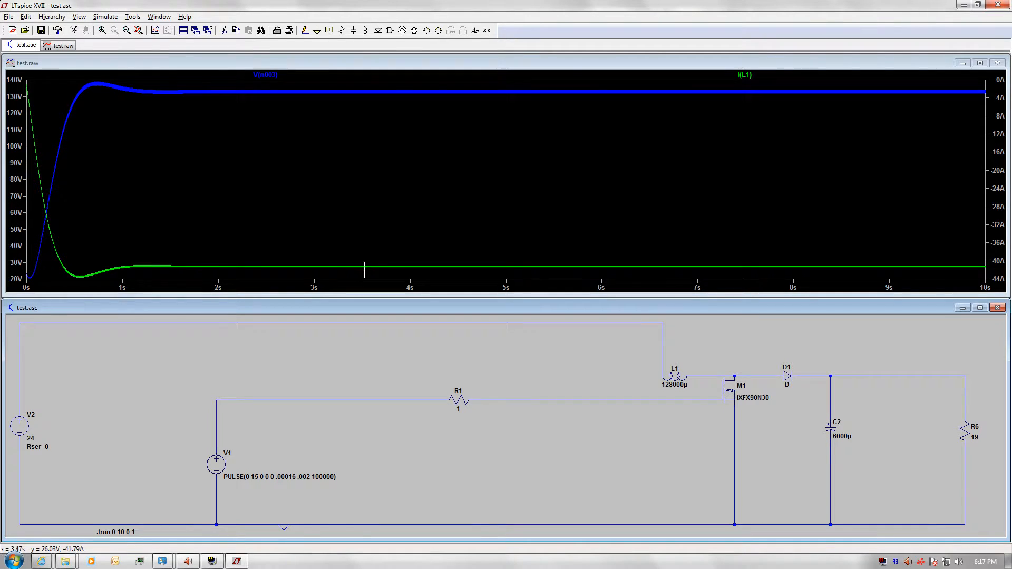
pyautogui.moveTo(385, 89)
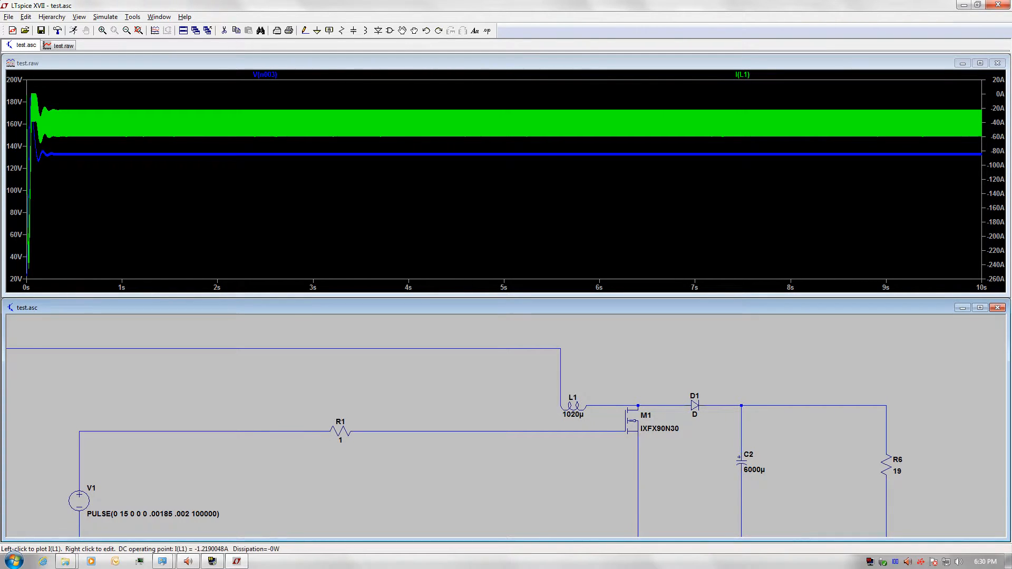
pyautogui.moveTo(517, 122)
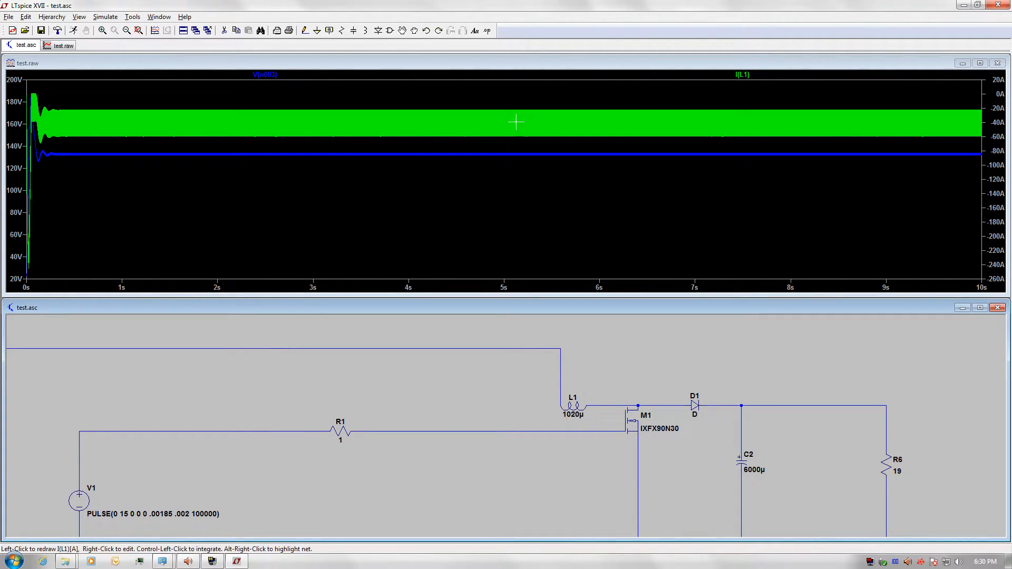
pyautogui.moveTo(246, 153)
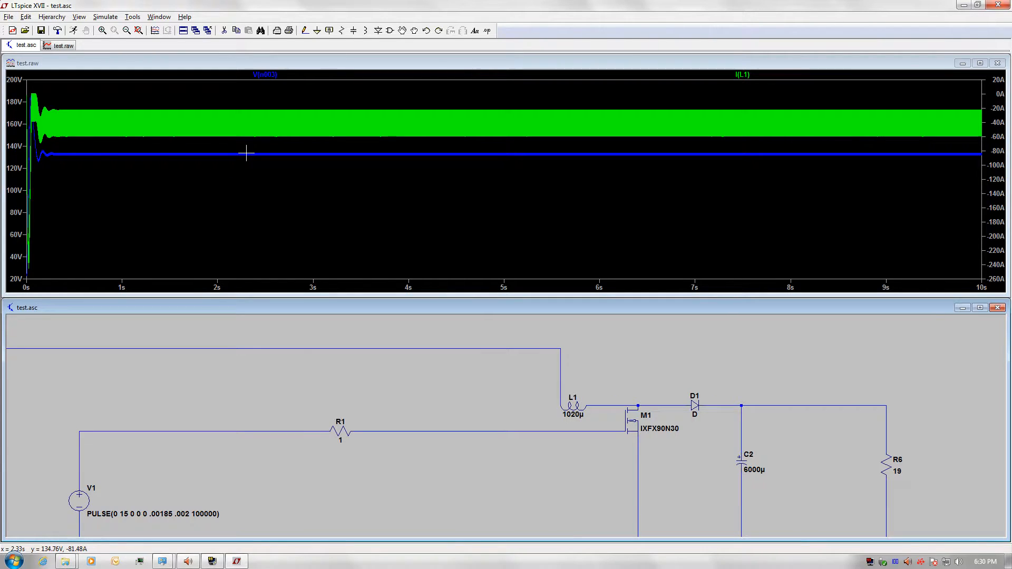
pyautogui.moveTo(276, 149)
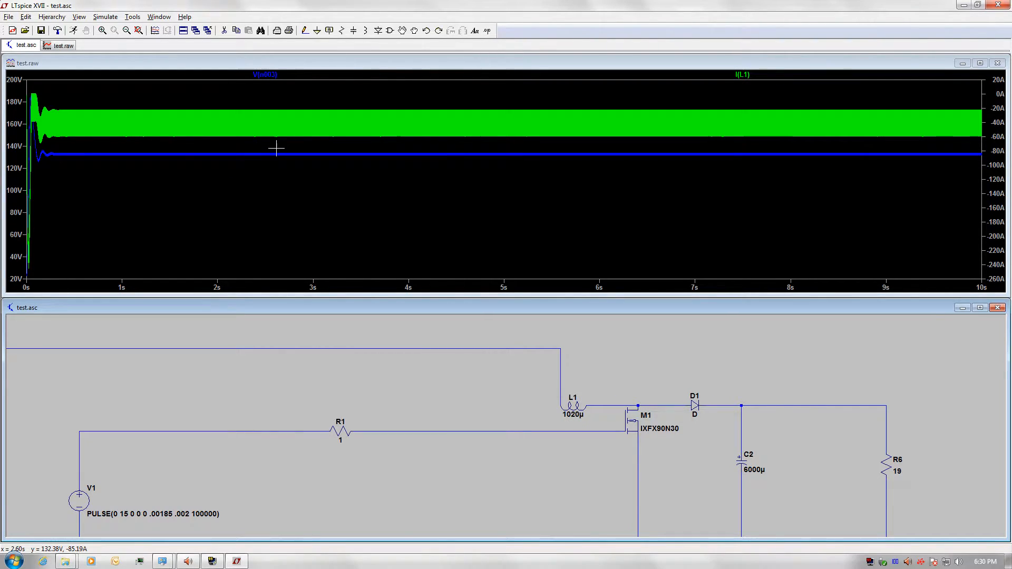
pyautogui.moveTo(285, 107)
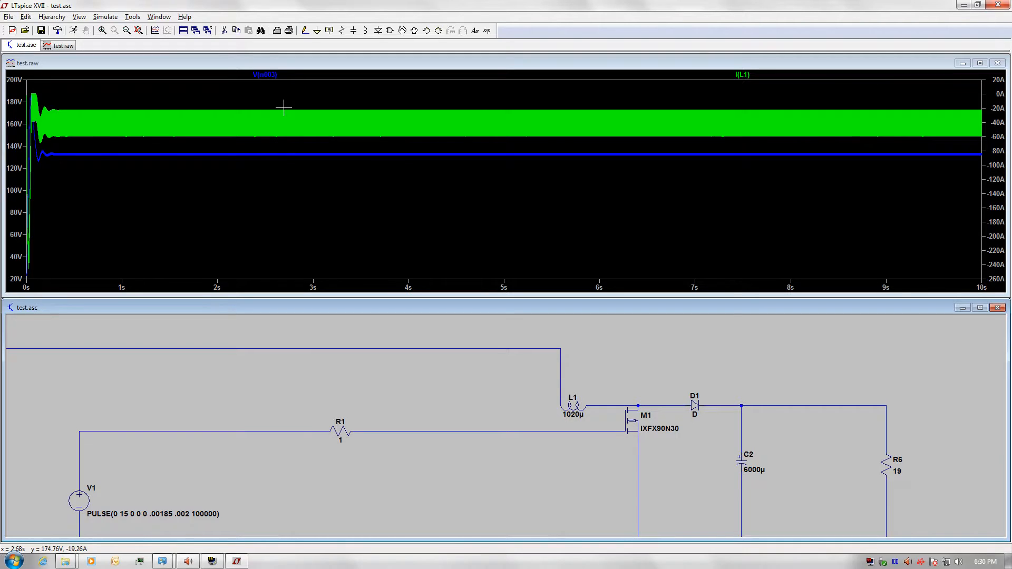
pyautogui.moveTo(249, 133)
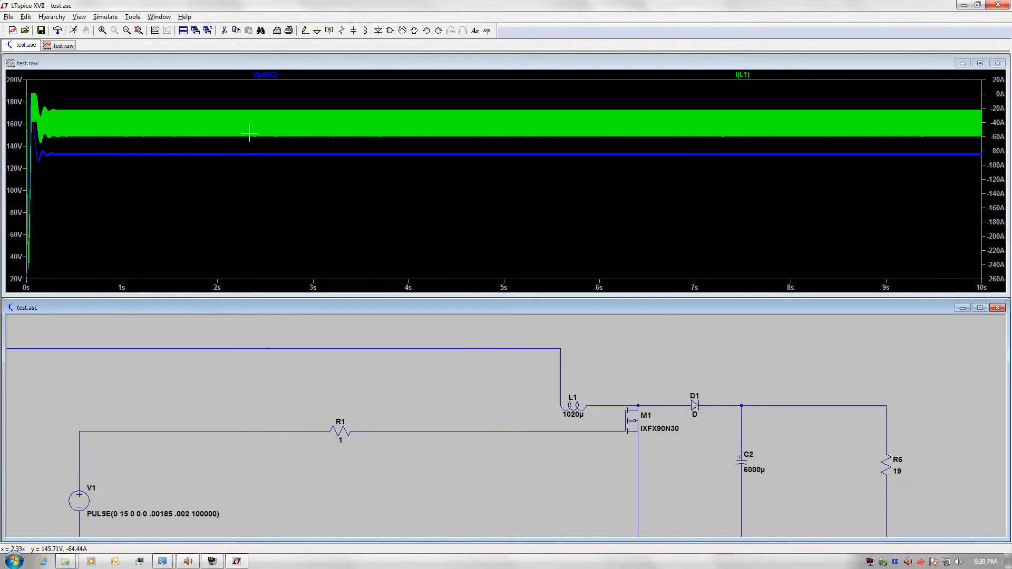
pyautogui.moveTo(244, 106)
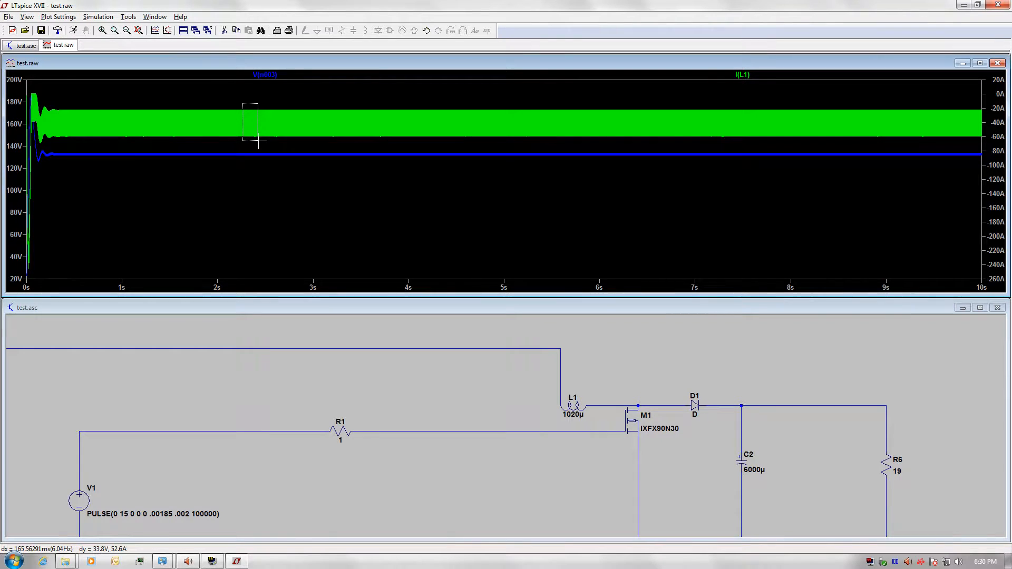
# Step: Zoom into the I(L1) waveform near 2.30 s to reveal individual switching cycles
pyautogui.moveTo(250, 103); pyautogui.dragTo(258, 143)
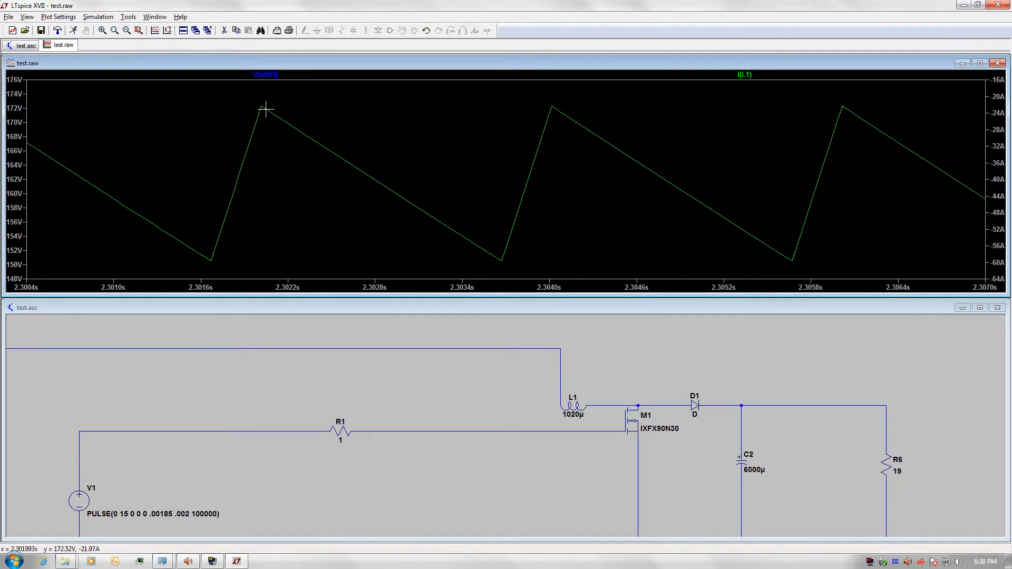
pyautogui.moveTo(635, 165)
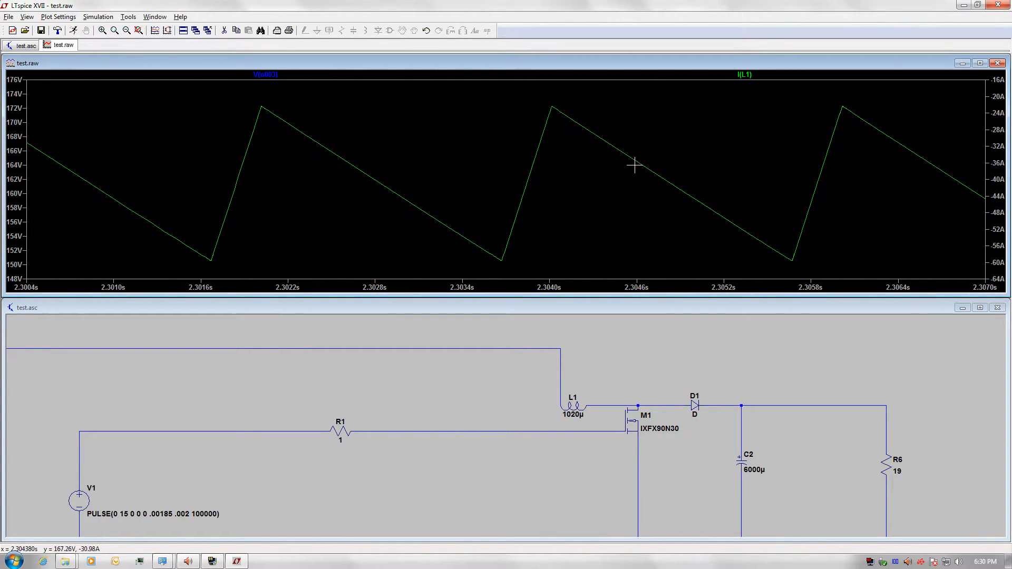
pyautogui.moveTo(554, 120)
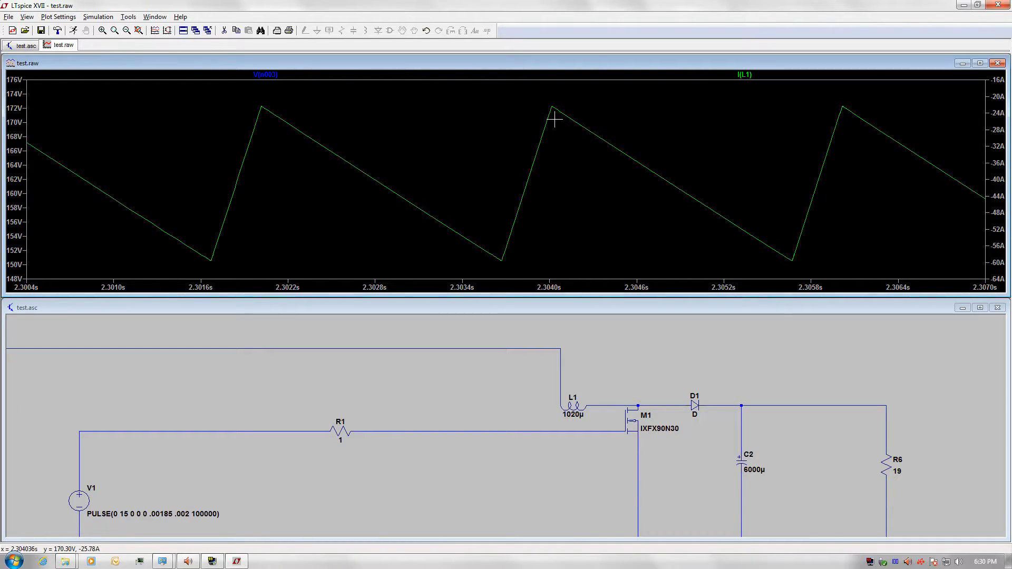
pyautogui.moveTo(552, 103)
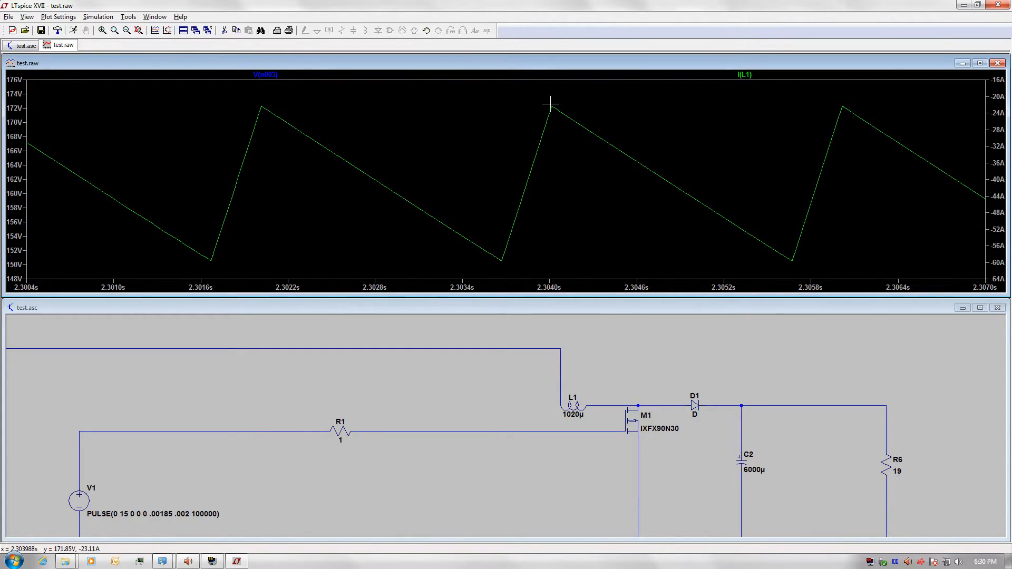
pyautogui.moveTo(404, 140)
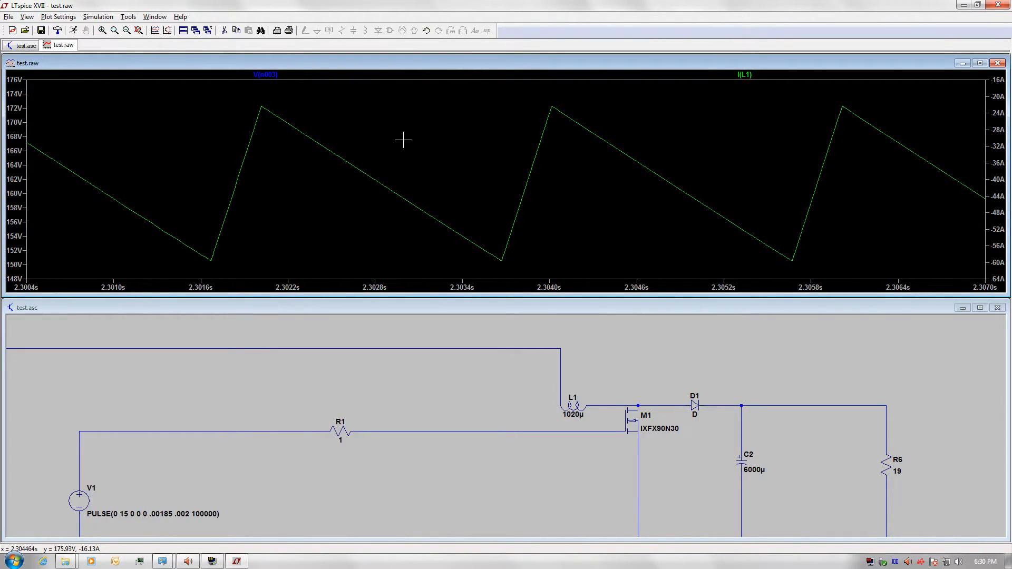
pyautogui.moveTo(414, 150)
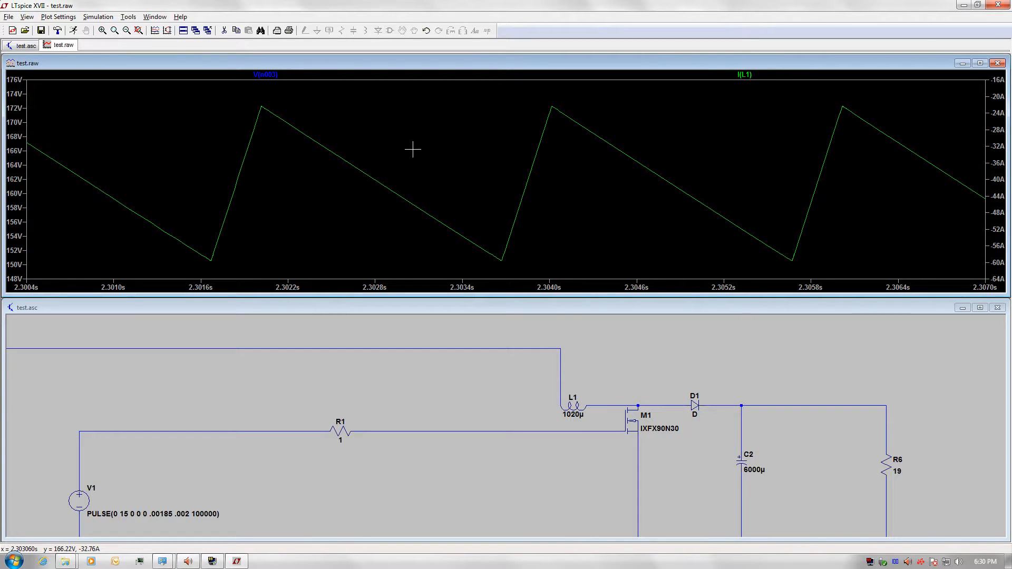